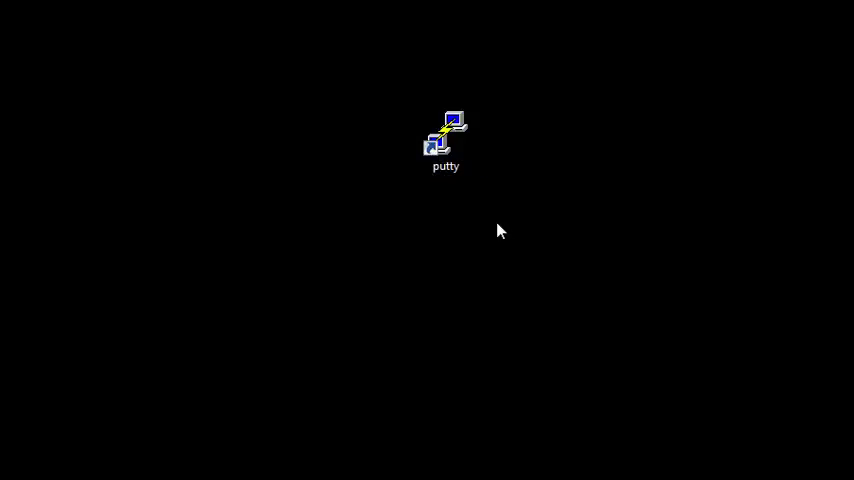
Step: Double-click the PuTTY desktop shortcut to bring up the configuration window
double_click(445, 135)
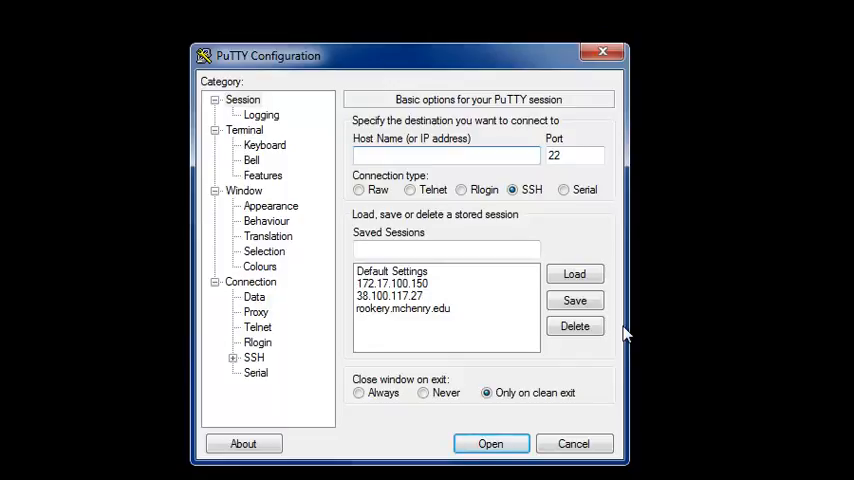
Step: Enter rookery.mchenry.edu as the host name, keeping SSH on port 22
click(446, 156)
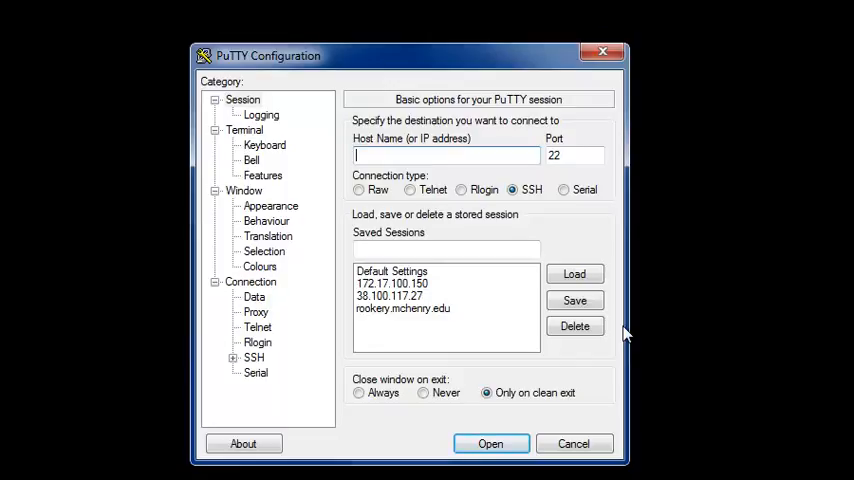
text(rool)
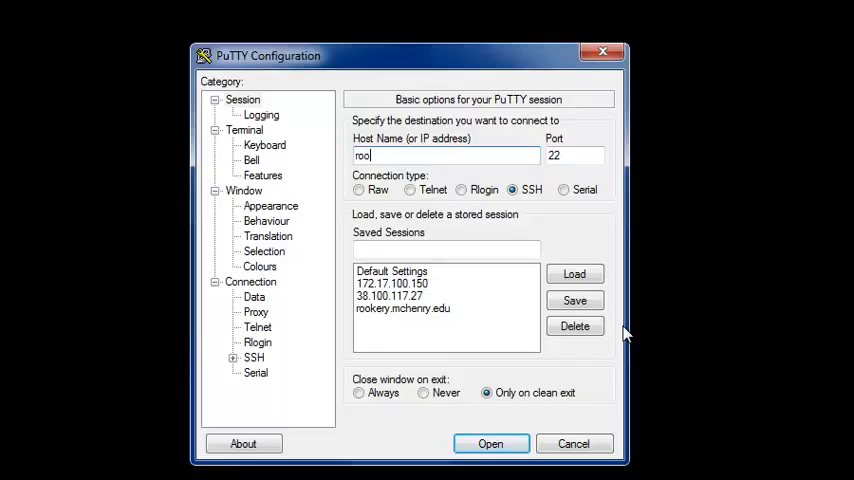
text(rookery.)
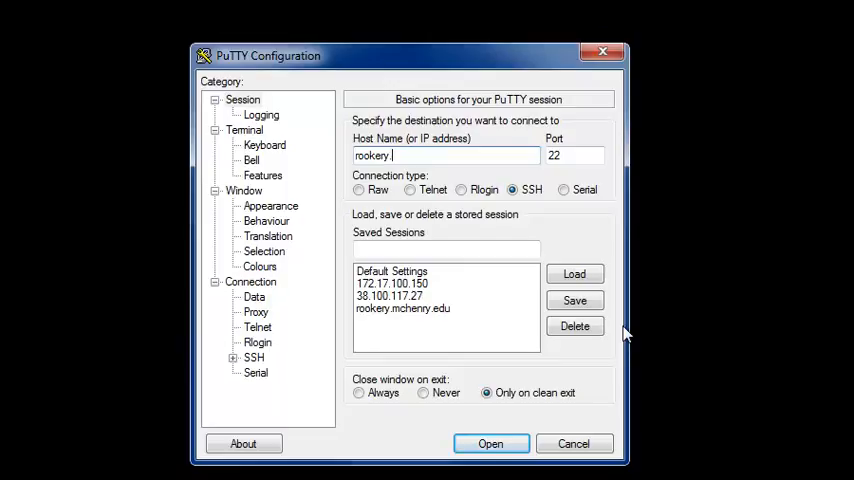
text(mch)
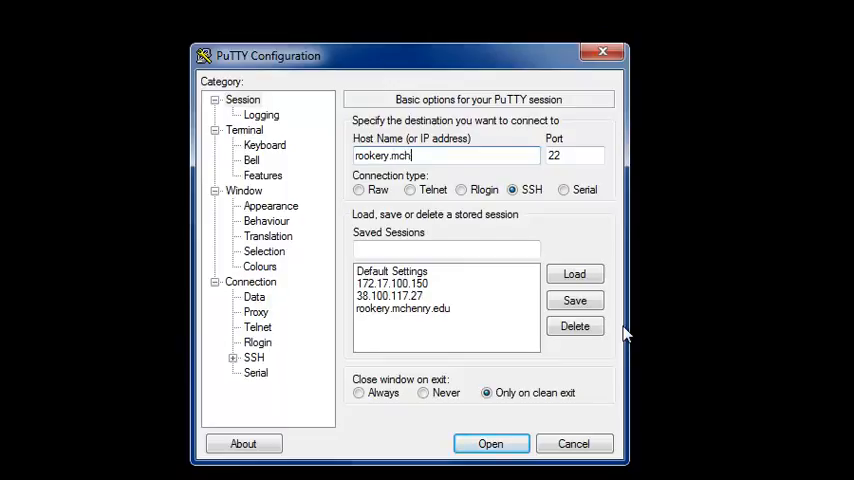
text(enry.edu)
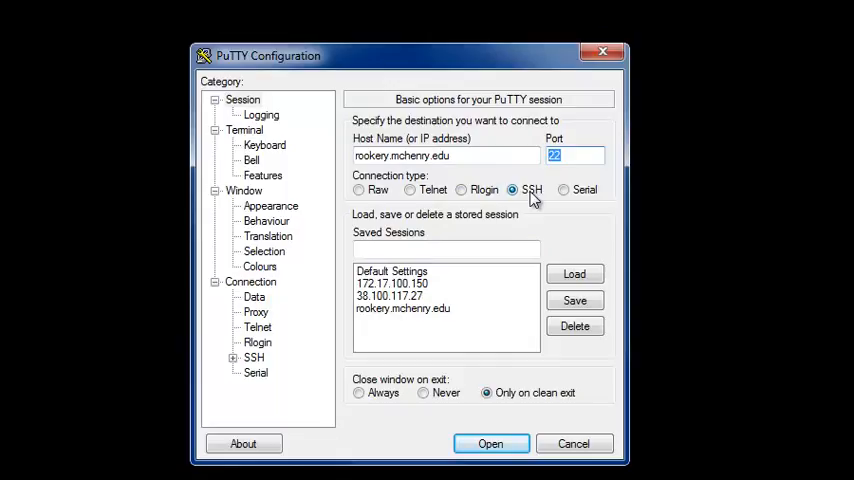
mouse_move(528, 210)
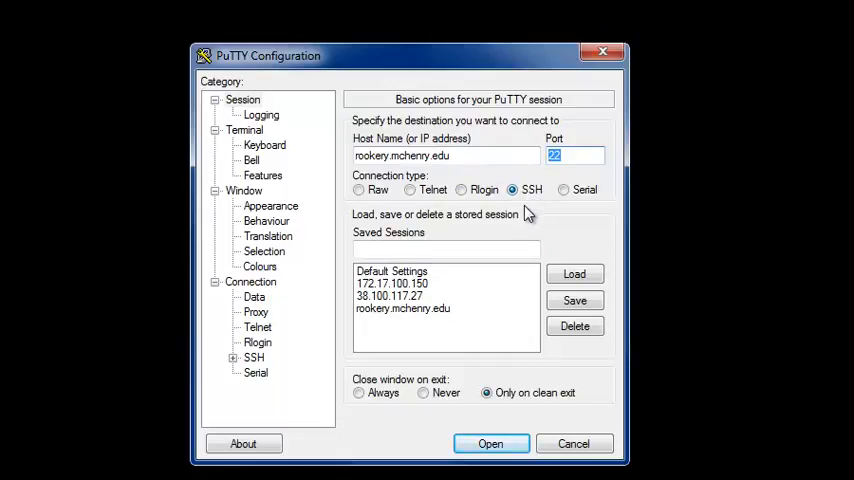
mouse_move(483, 388)
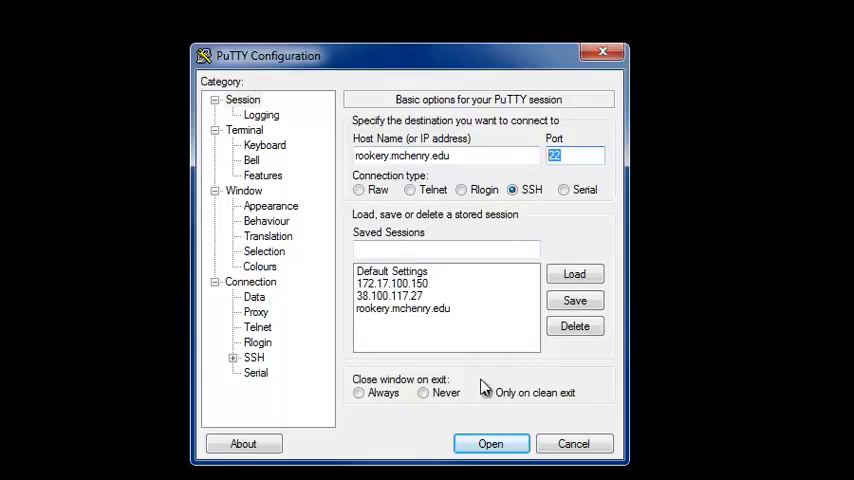
click(487, 392)
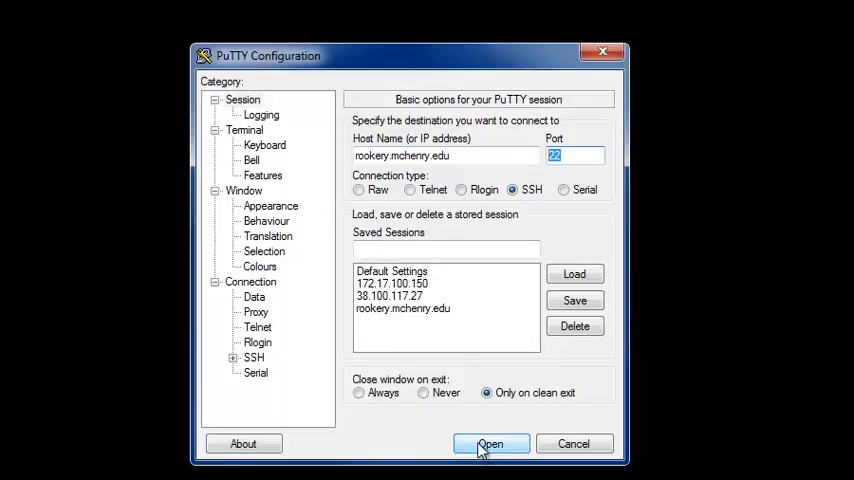
Step: Connect to rookery.mchenry.edu and enter username 'mccuser30' at the login prompt
click(490, 444)
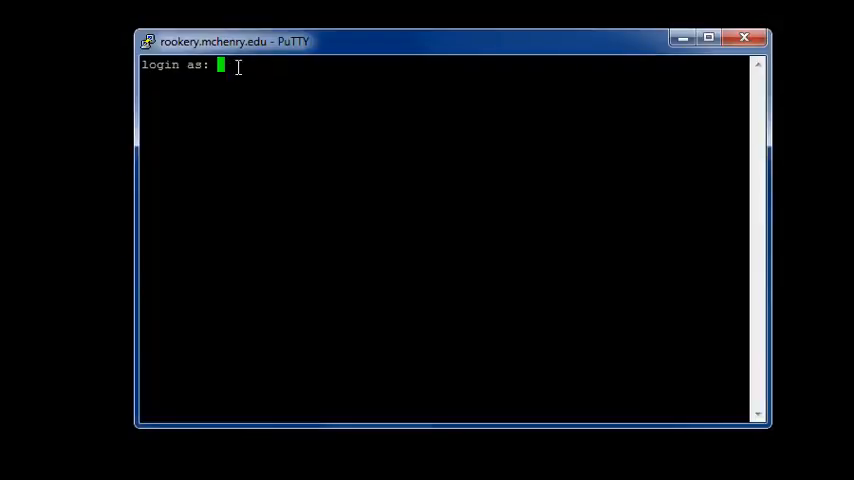
mouse_move(342, 73)
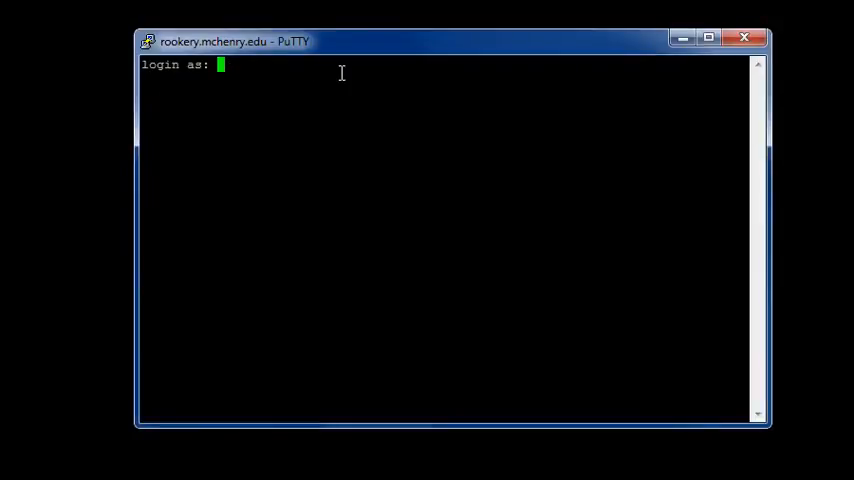
text(m)
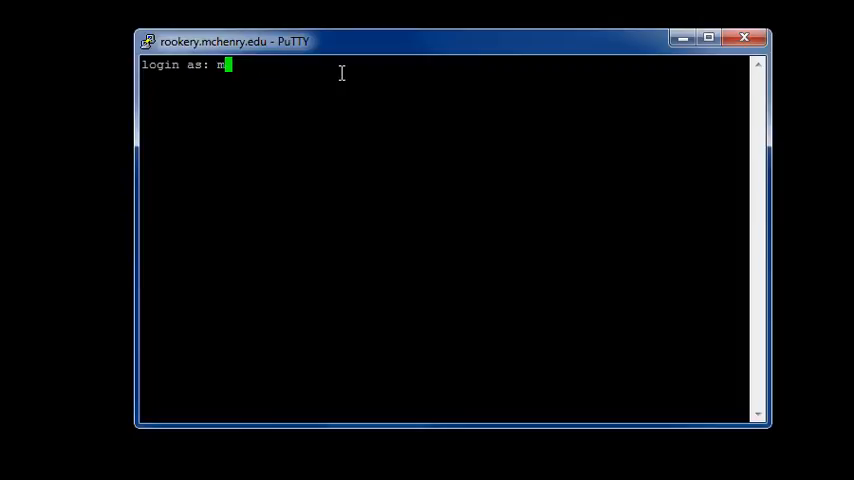
text(cc)
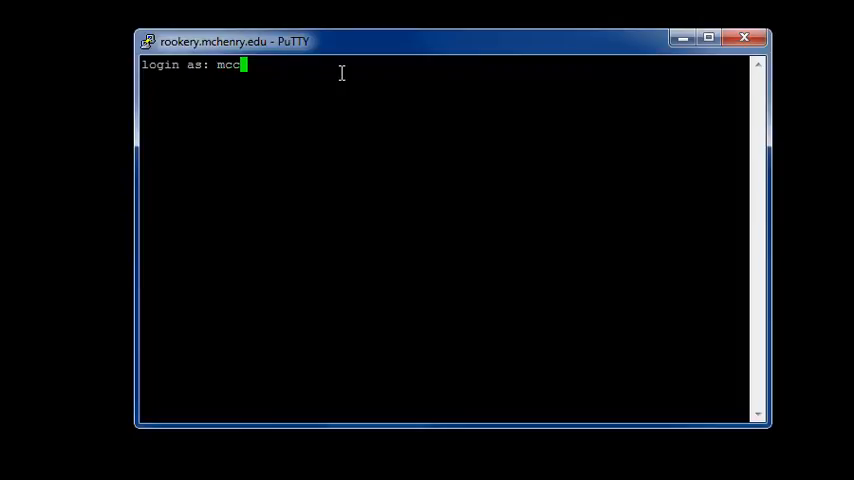
text(user3)
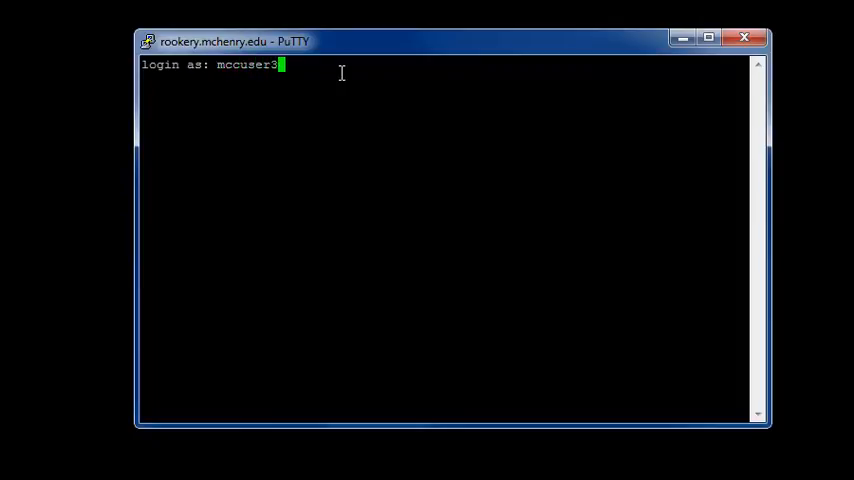
text(0)
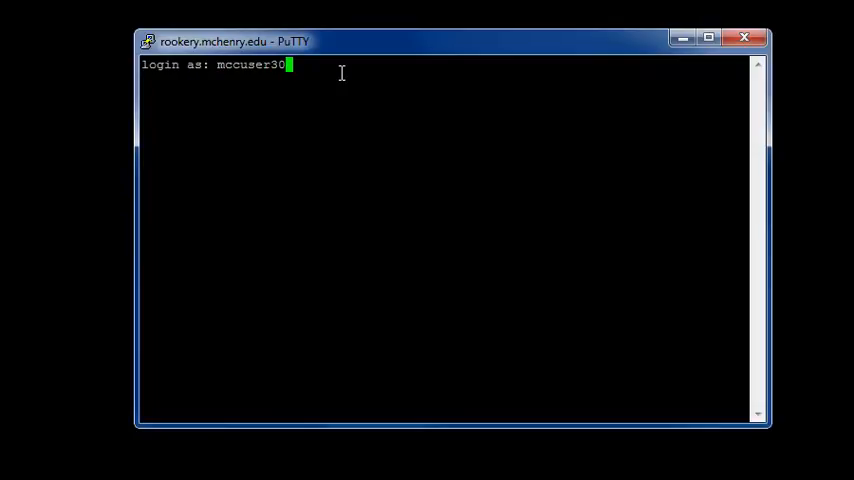
Step: Submit the username and password to reach the rookery banner and shell prompt
key(Return)
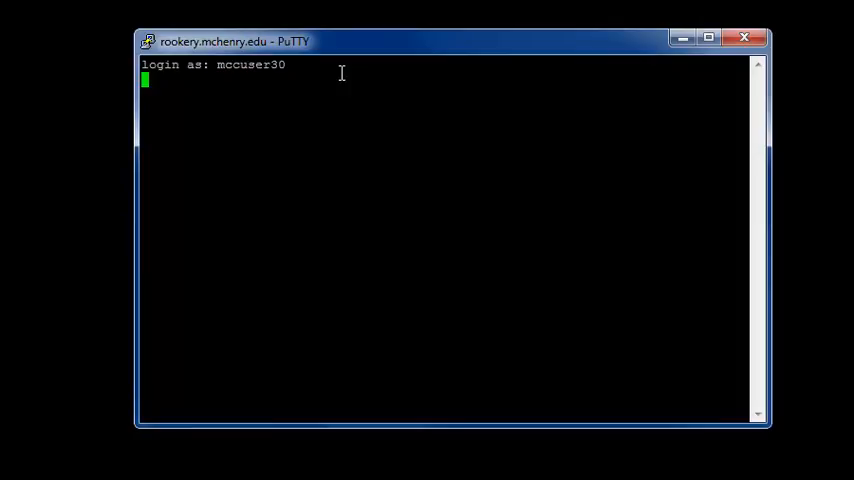
key(Return)
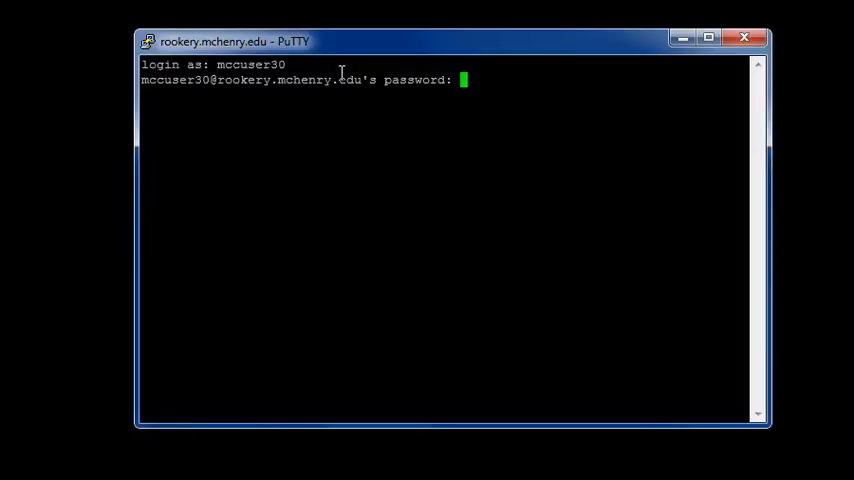
key(Return)
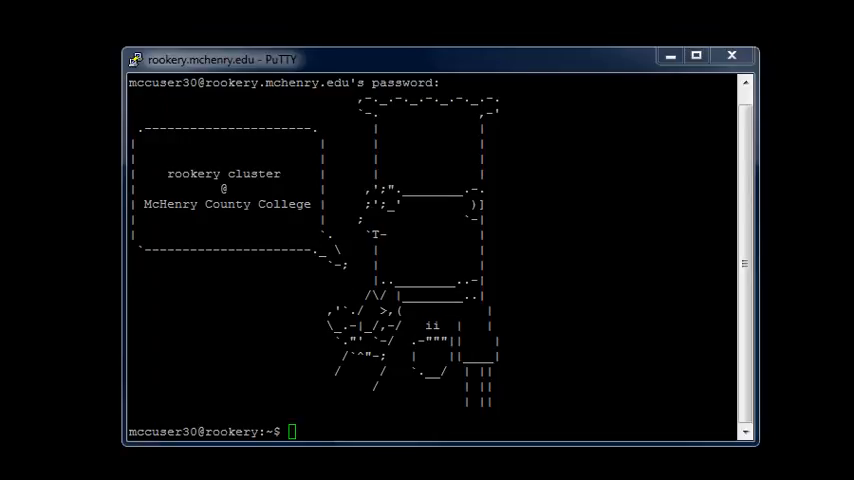